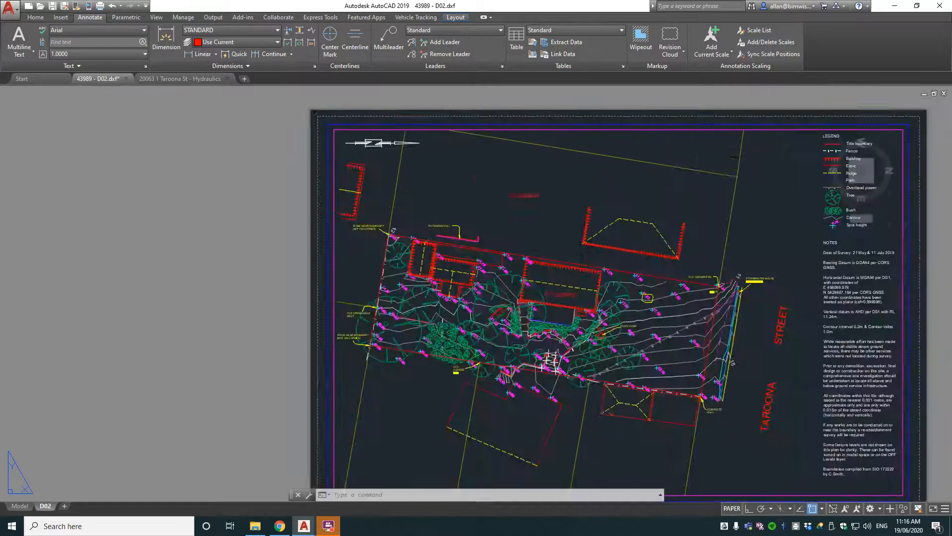
scroll(down, 3)
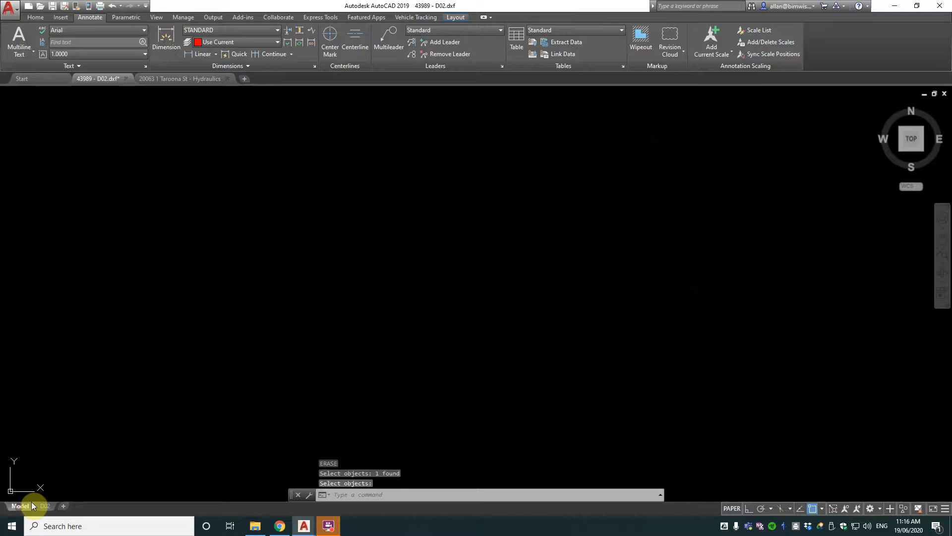
click(19, 505)
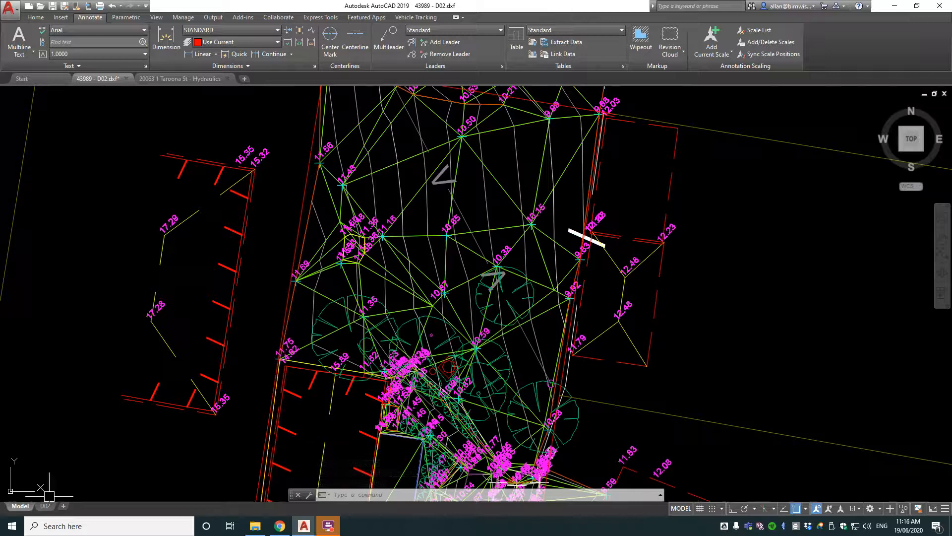
click(44, 505)
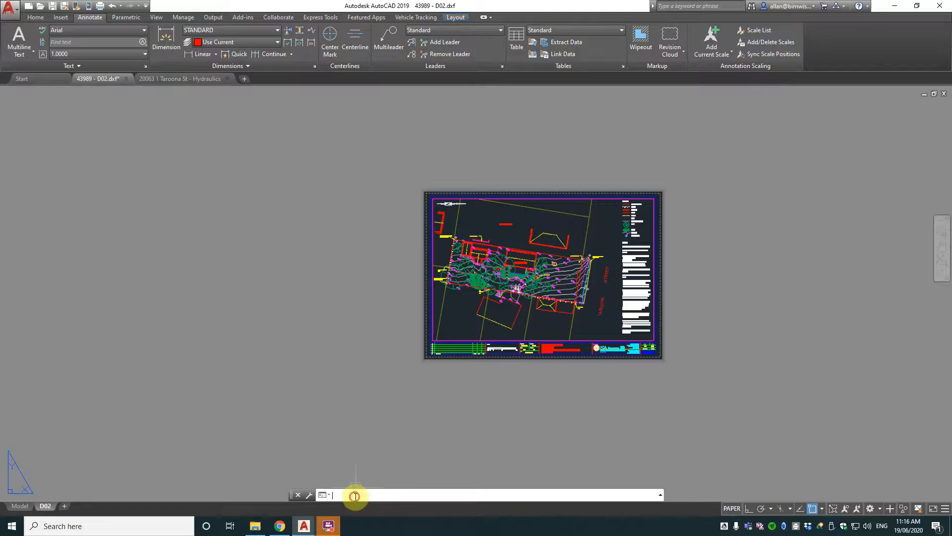
text(ch)
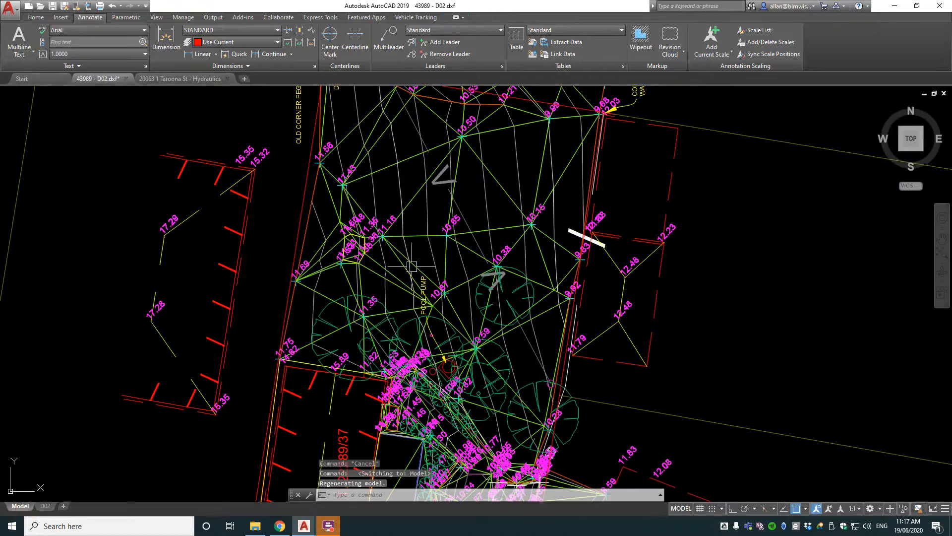
scroll(down, 3)
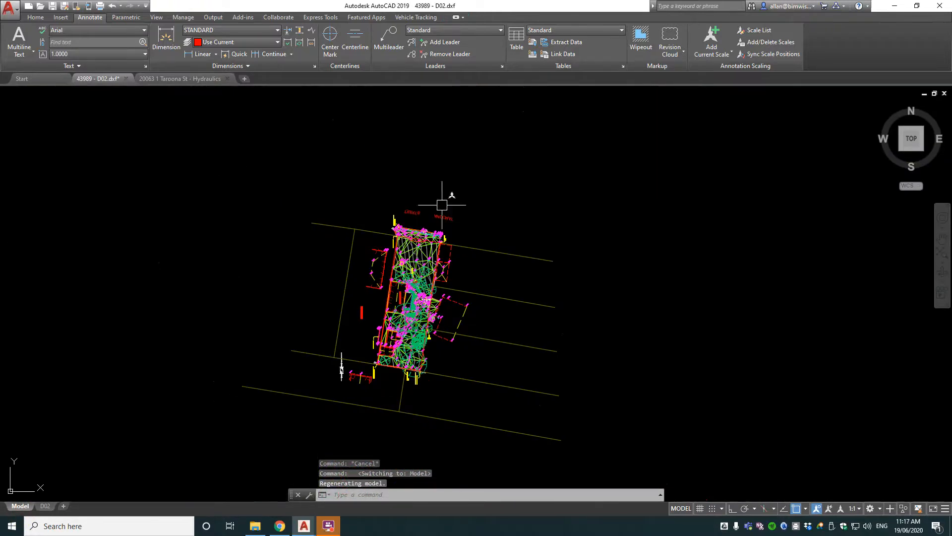
mouse_move(292, 418)
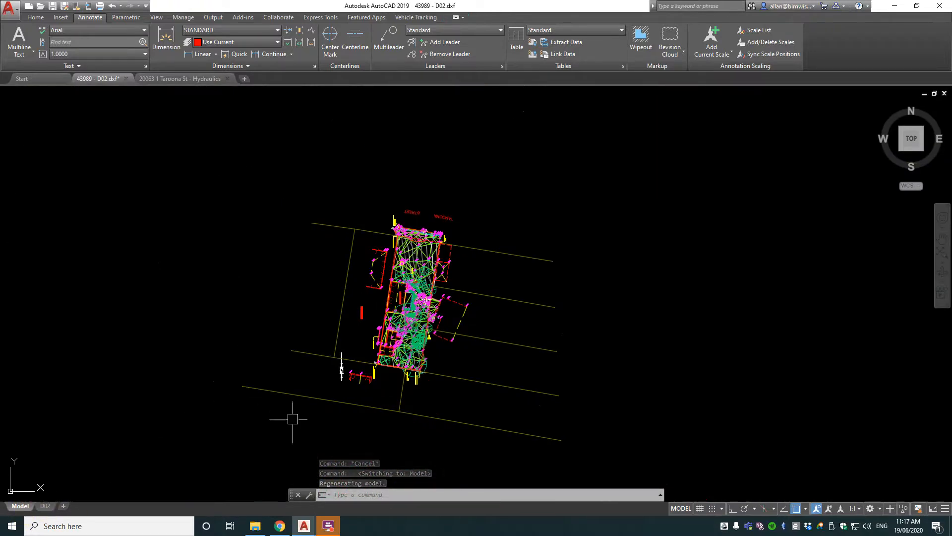